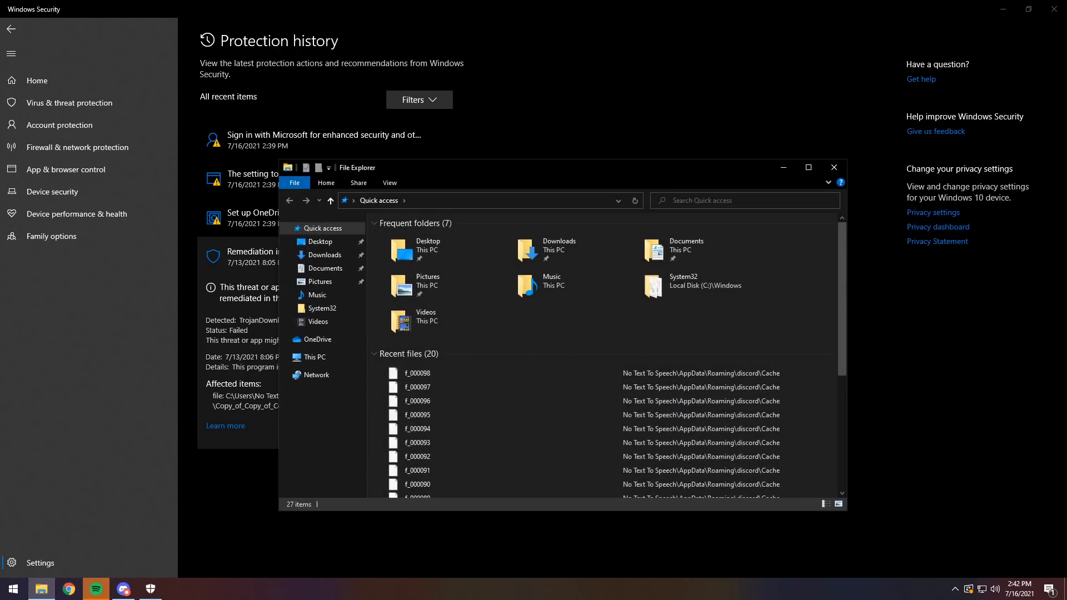
- Go to Downloads and bring up the context menu for f_004995.png
left_click(325, 255)
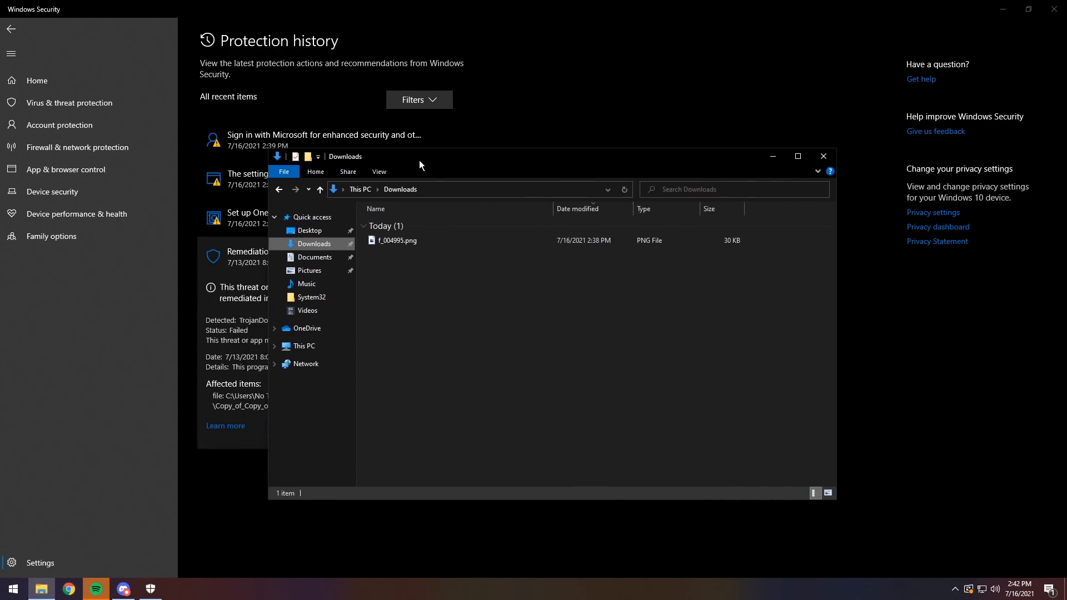
right_click(380, 236)
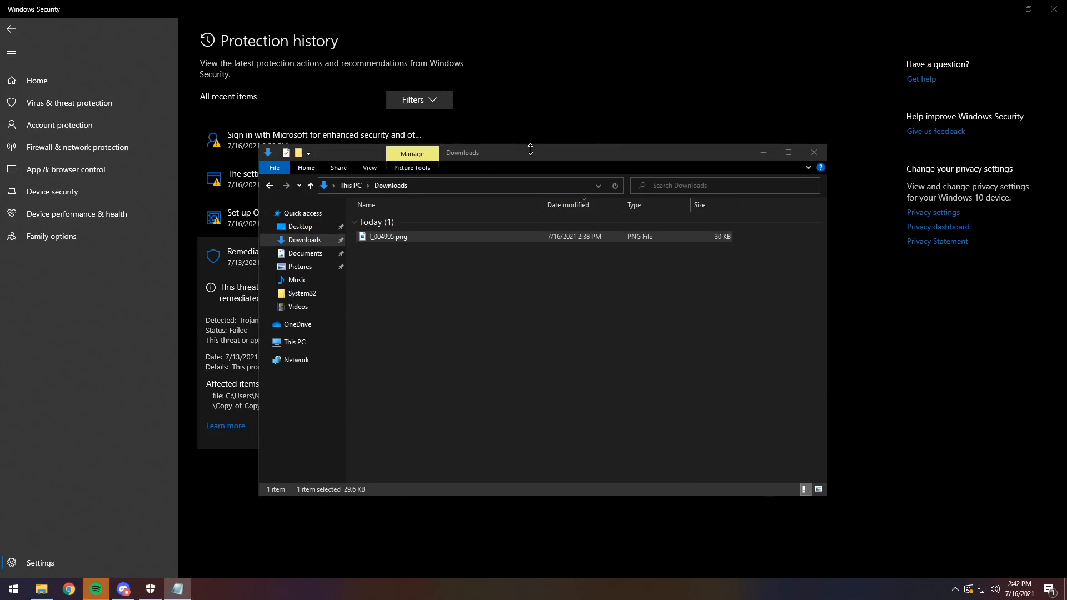
- Maximize Notepad, scroll to the file's end and select the embedded VBScript wallpaper-download lines
double_click(386, 236)
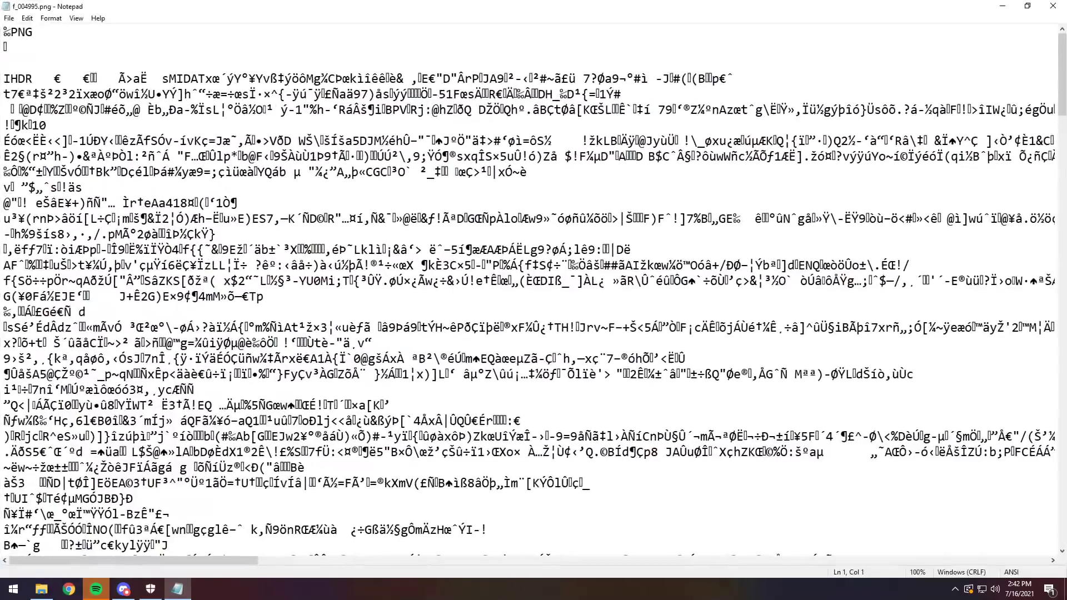
scroll("down", 3)
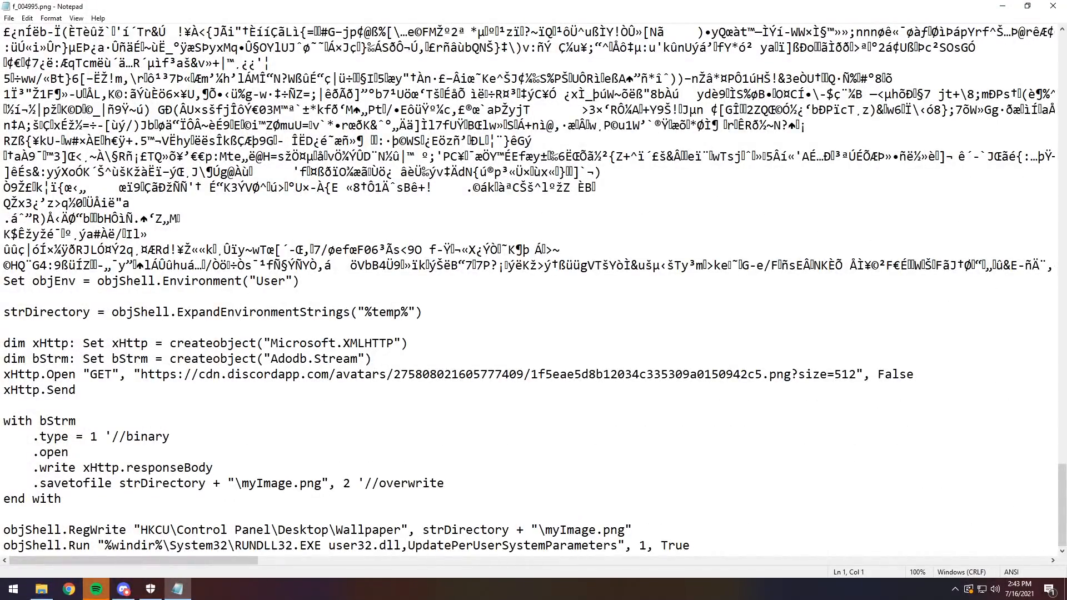
left_click_drag(2, 281, 689, 545)
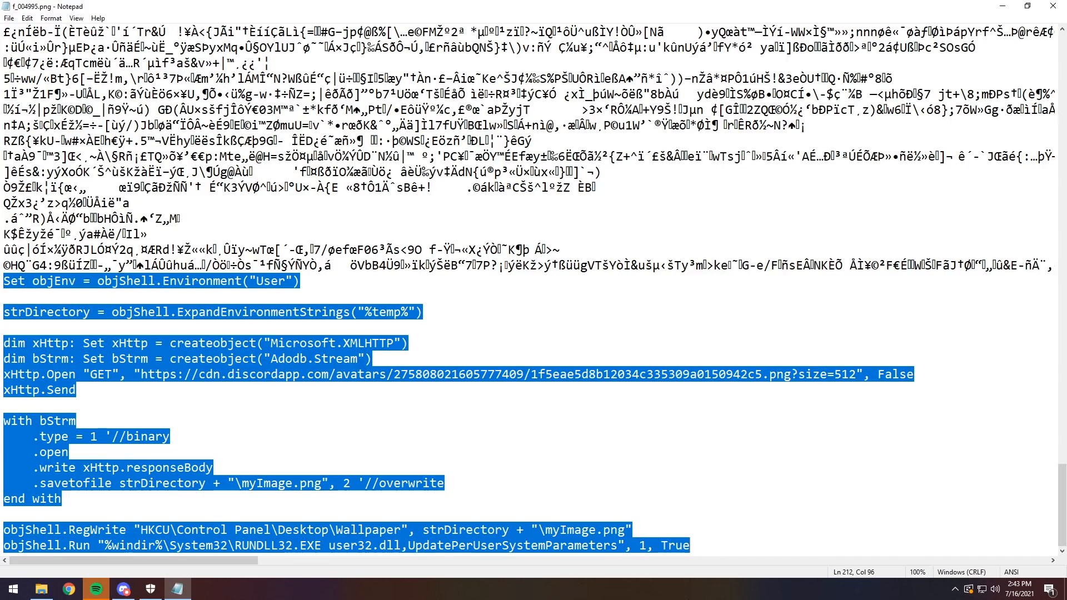
mouse_move(1052, 7)
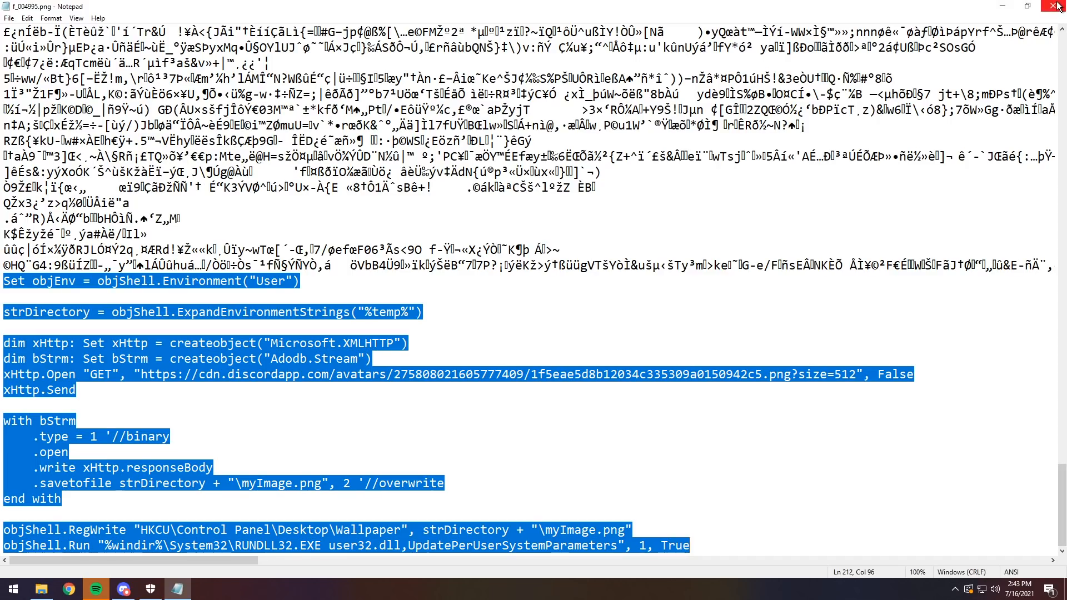
mouse_move(303, 598)
type("%appdata%")
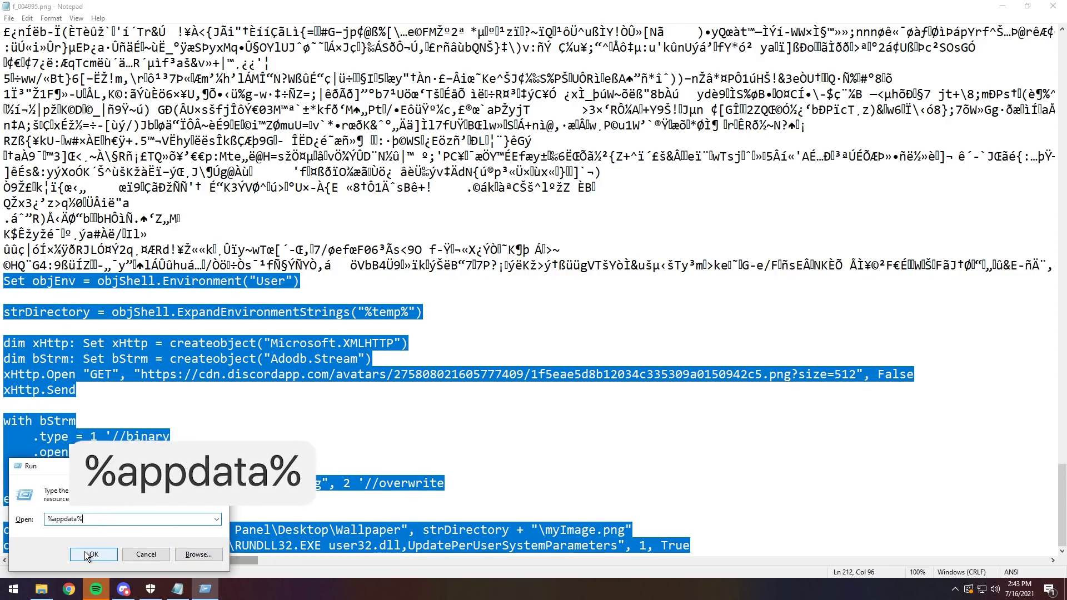
- Reach AppData\Roaming via %appdata% and enter the discordptb folder
left_click(93, 554)
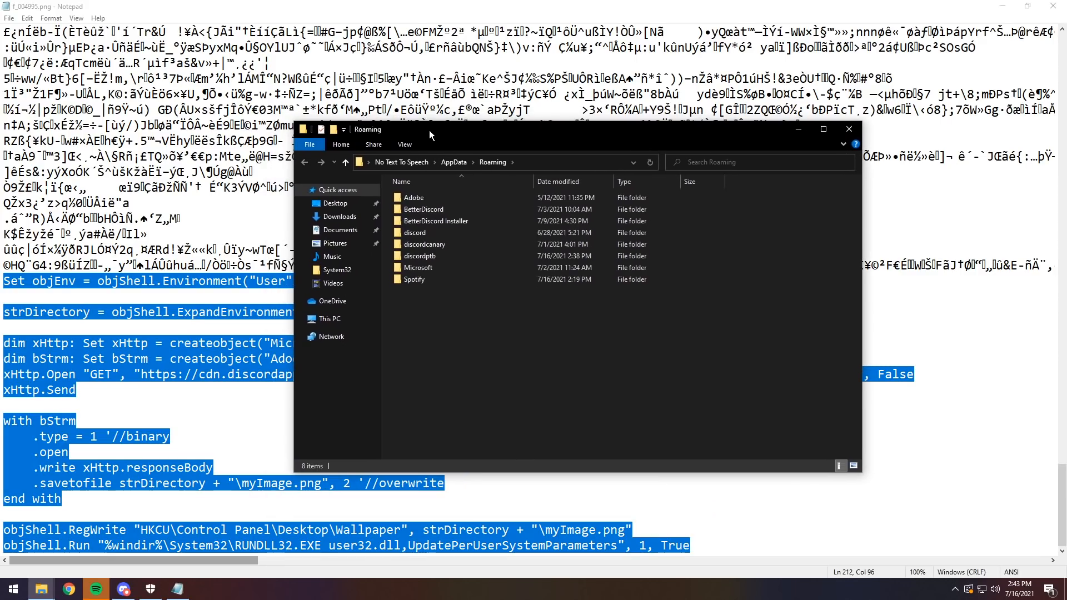
left_click(415, 232)
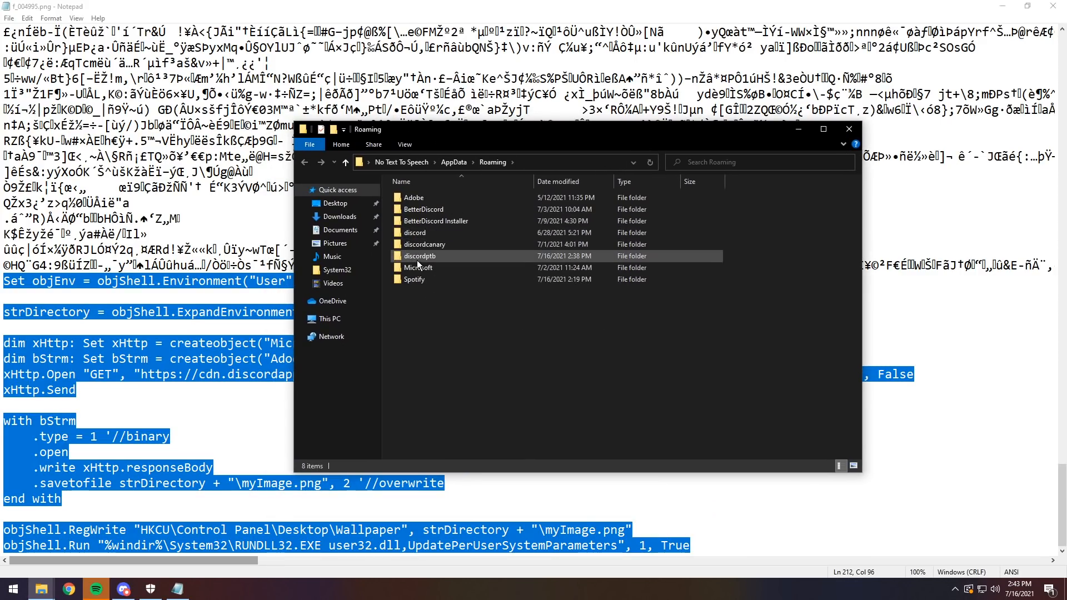
mouse_move(419, 256)
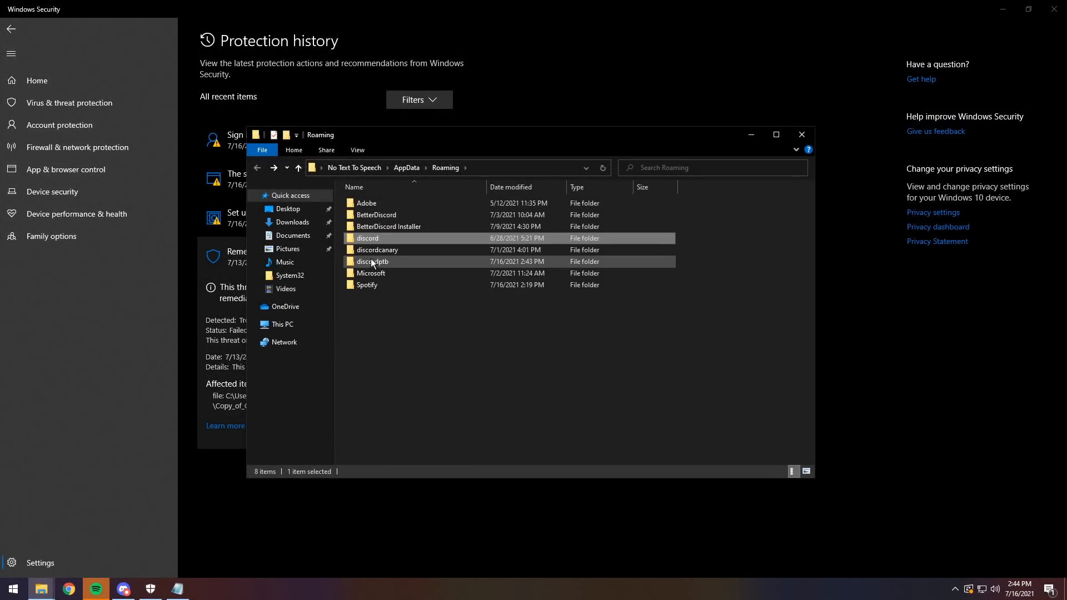
double_click(372, 261)
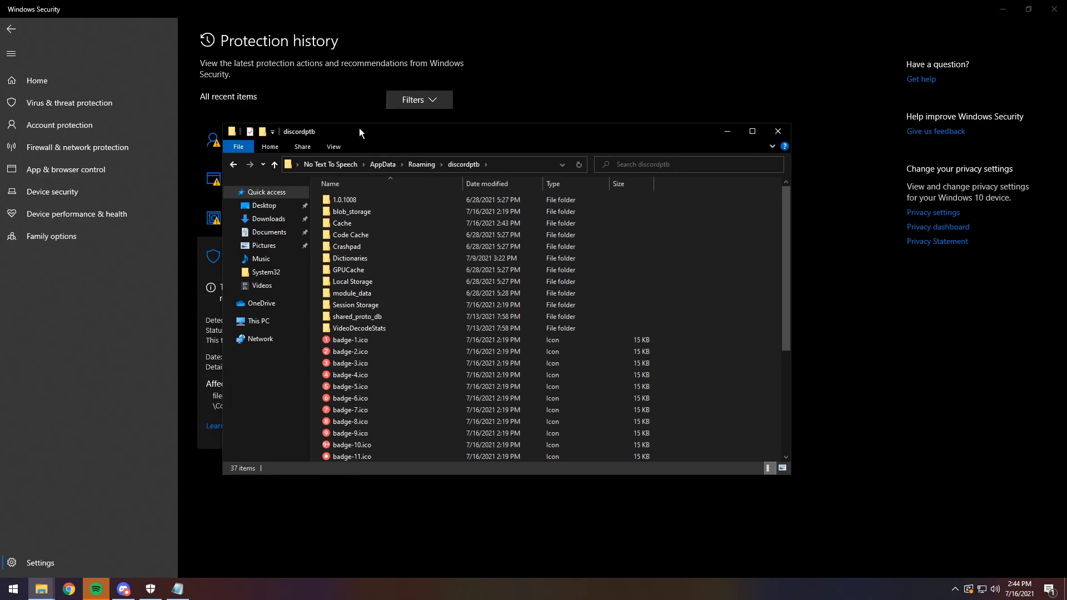
- In discordptb's Cache folder, select and delete all f_ files, keeping data_0 to data_3 and index
double_click(342, 223)
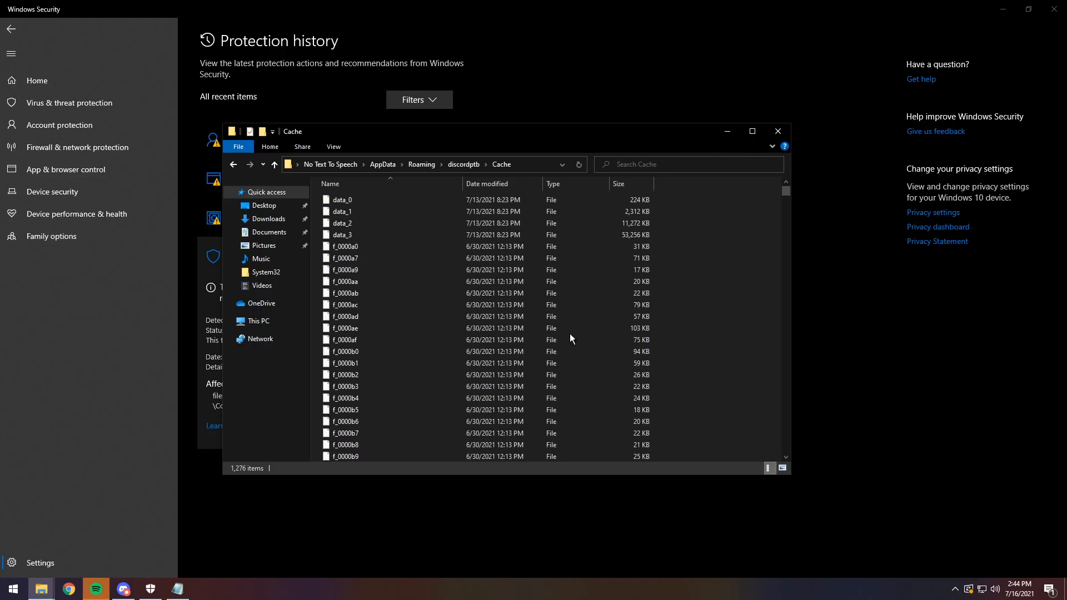
mouse_move(691, 275)
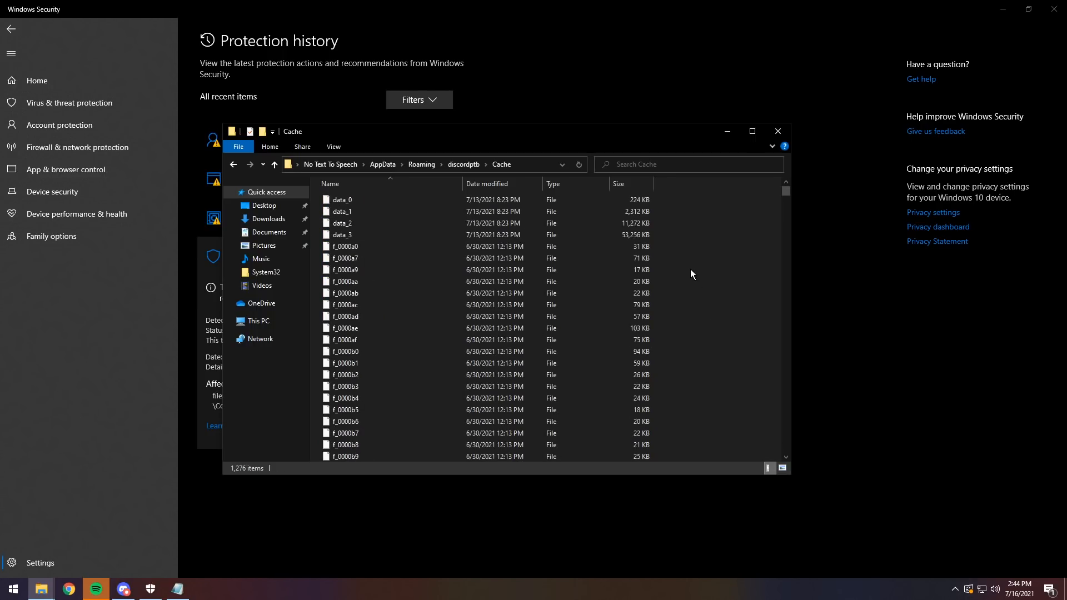
left_click(344, 245)
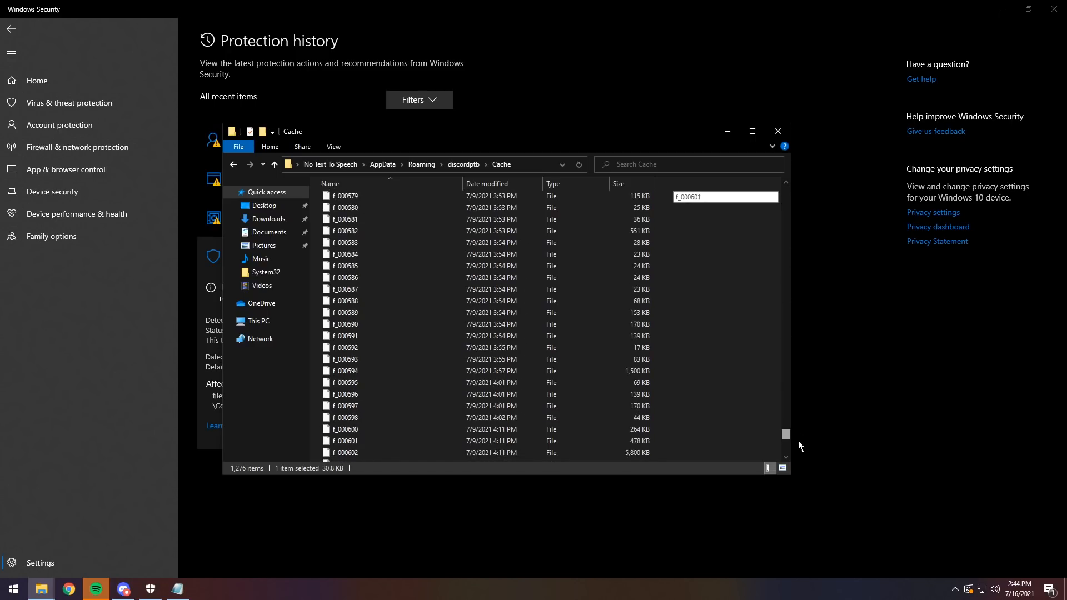
scroll("down", 3)
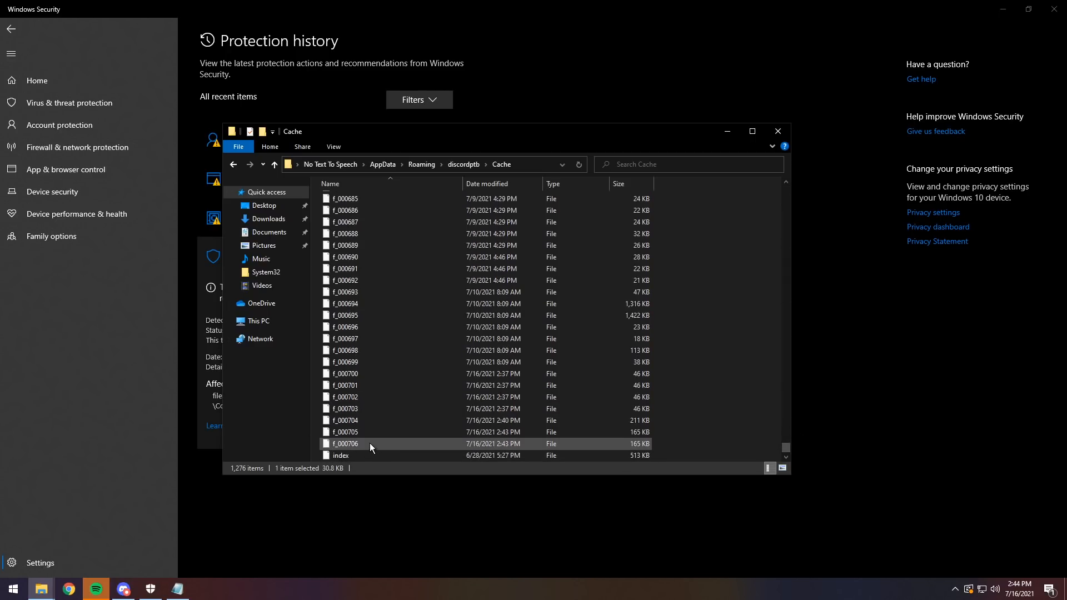
mouse_move(389, 451)
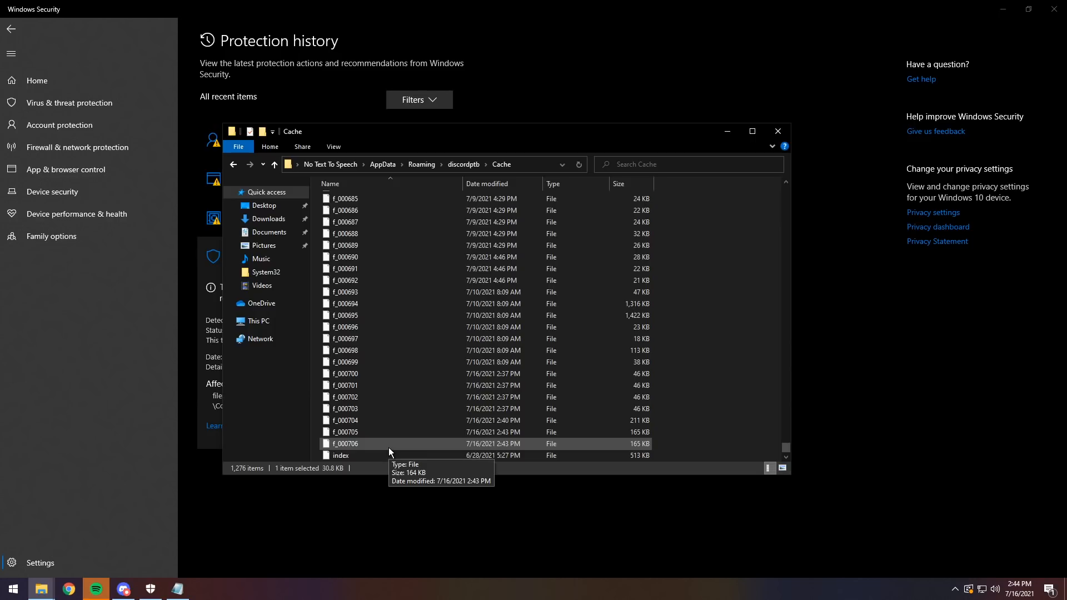
key("ctrl+a")
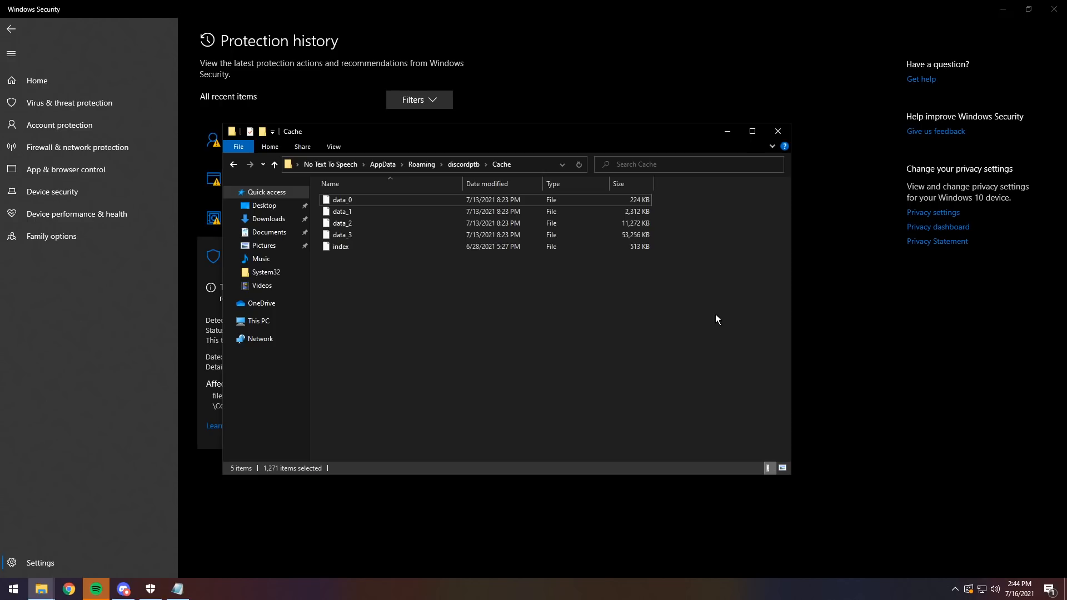
mouse_move(831, 298)
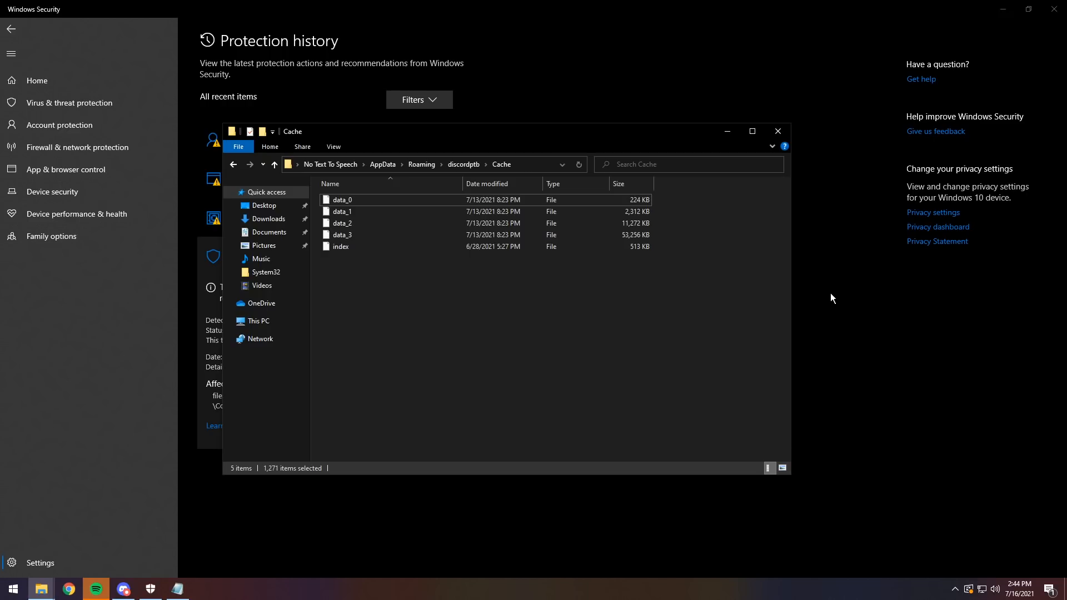
- Reach the Exclusions page through Virus & threat protection's Manage settings
left_click(778, 131)
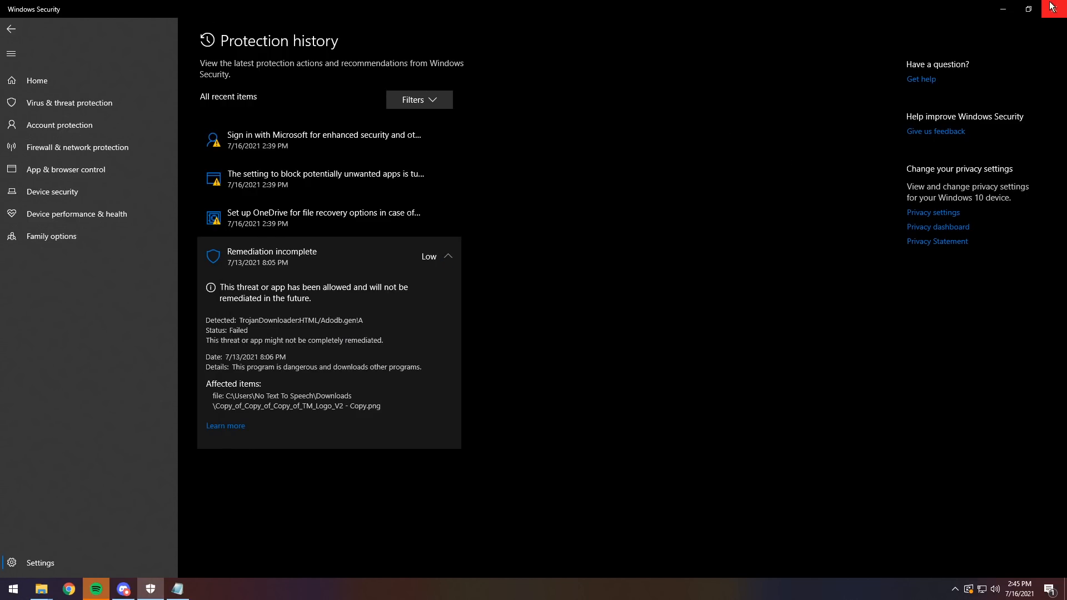
left_click(15, 590)
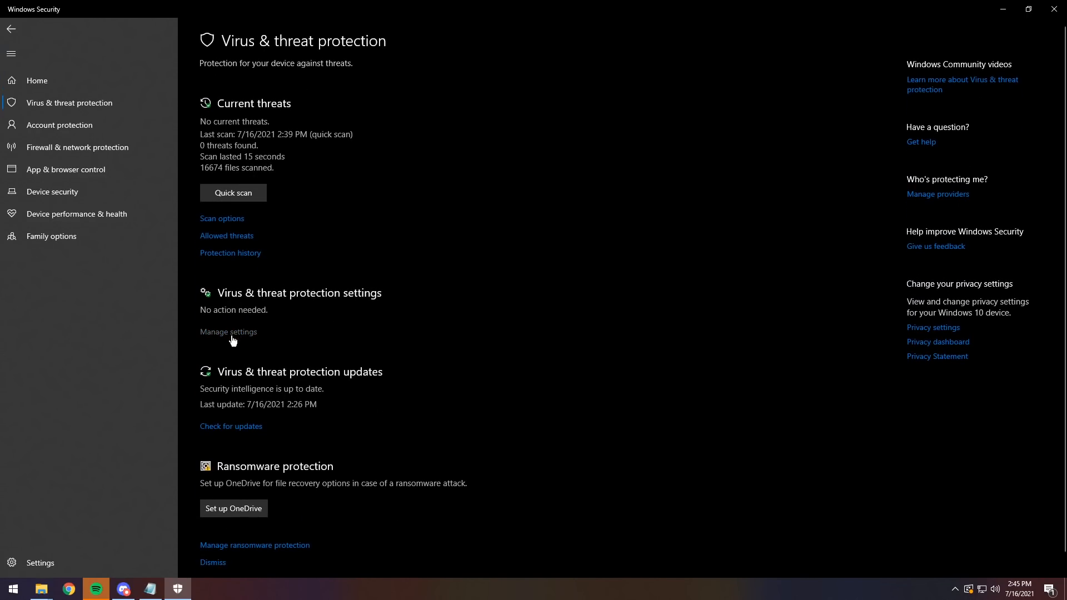
left_click(228, 332)
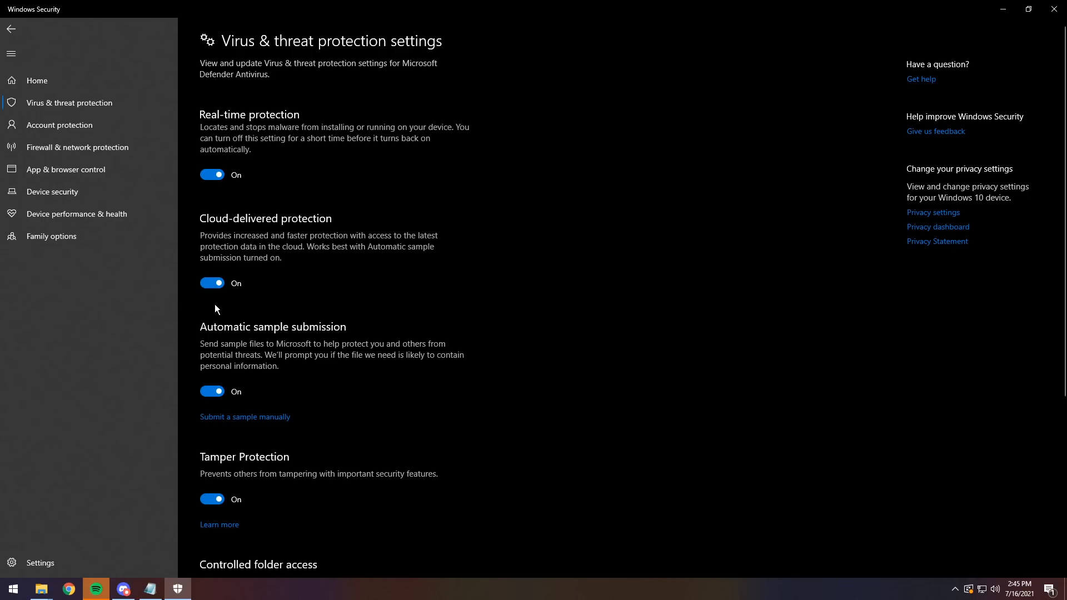
scroll("down", 3)
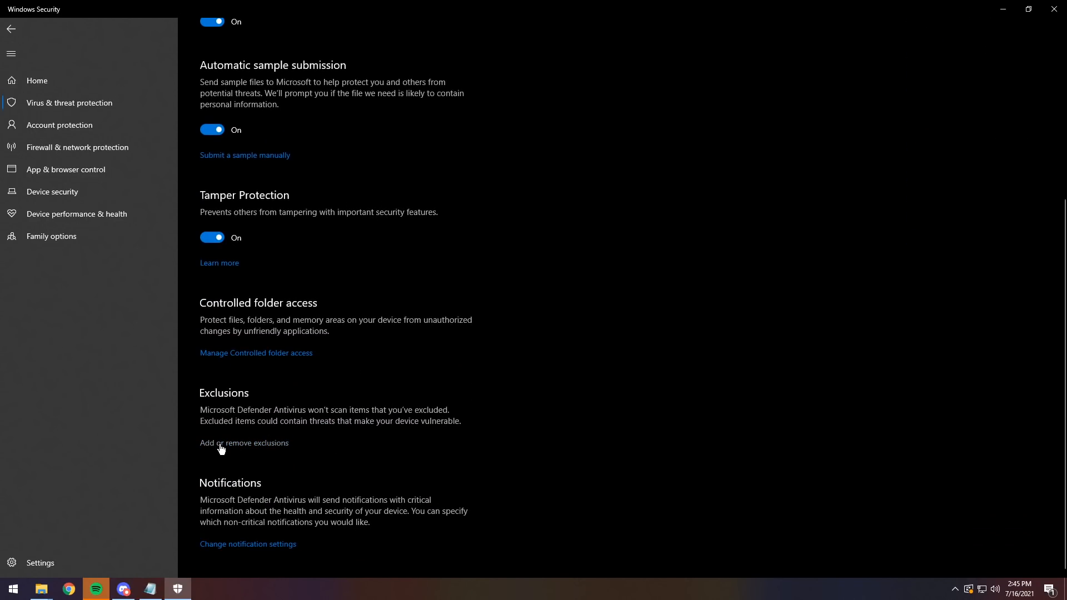
left_click(245, 442)
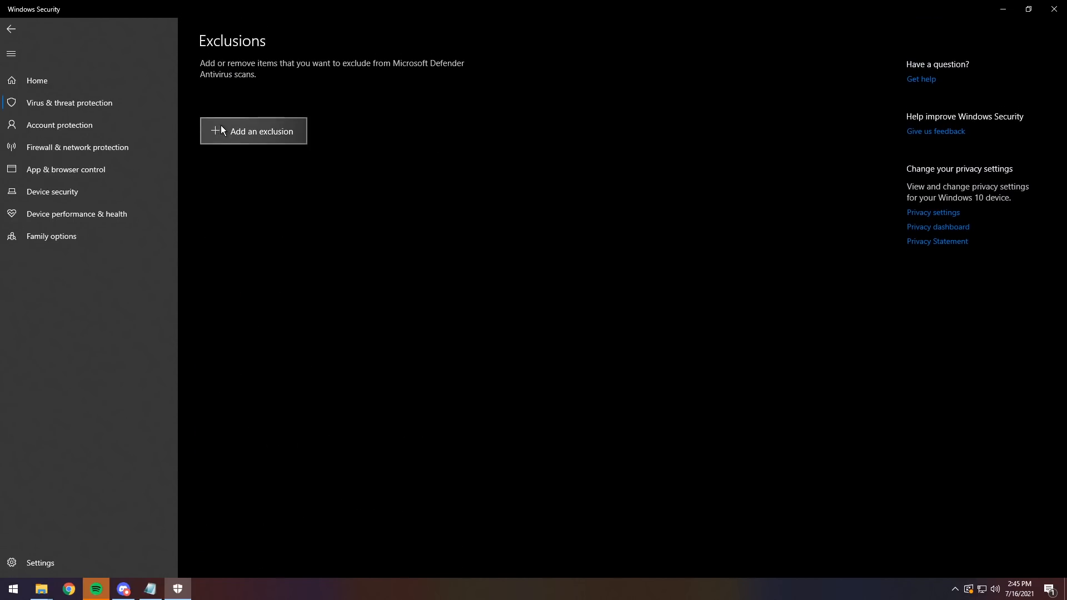
- Add a folder exclusion, browsing via %appdata% to AppData\Roaming\discordptb
left_click(254, 131)
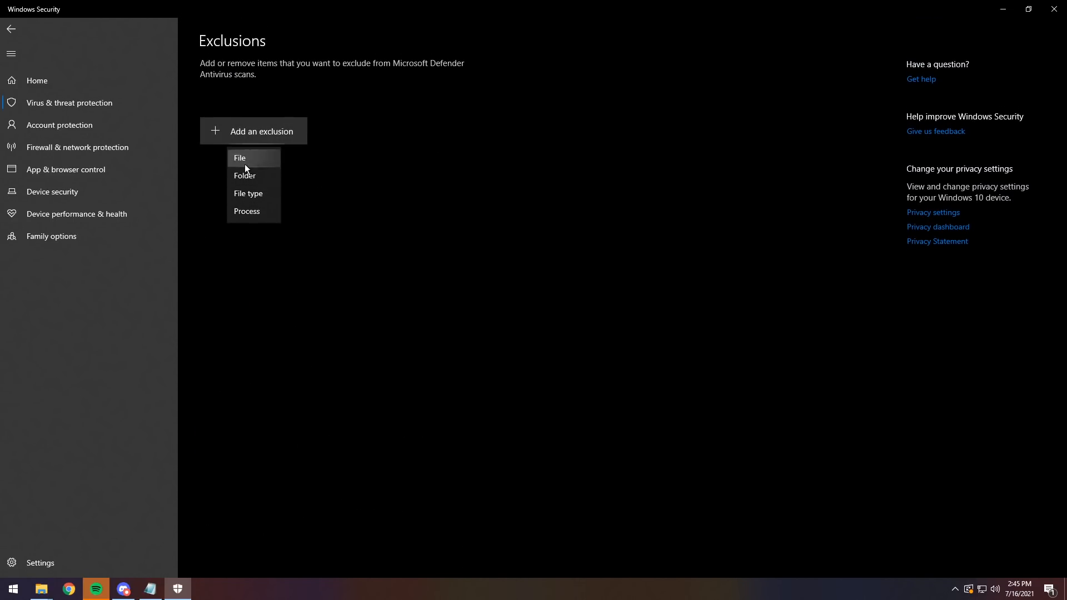
left_click(245, 176)
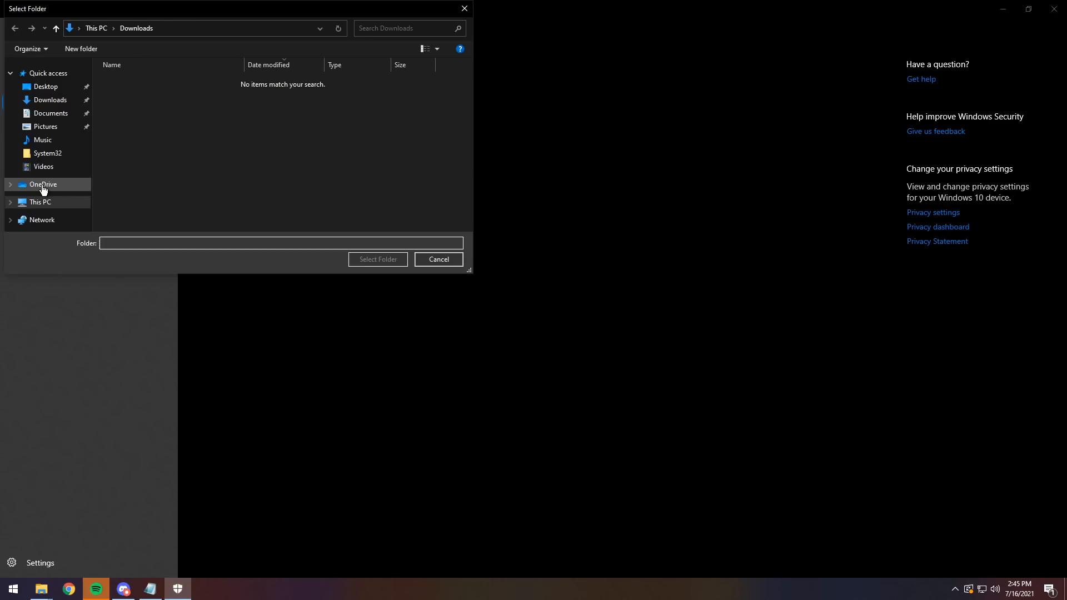
left_click(40, 201)
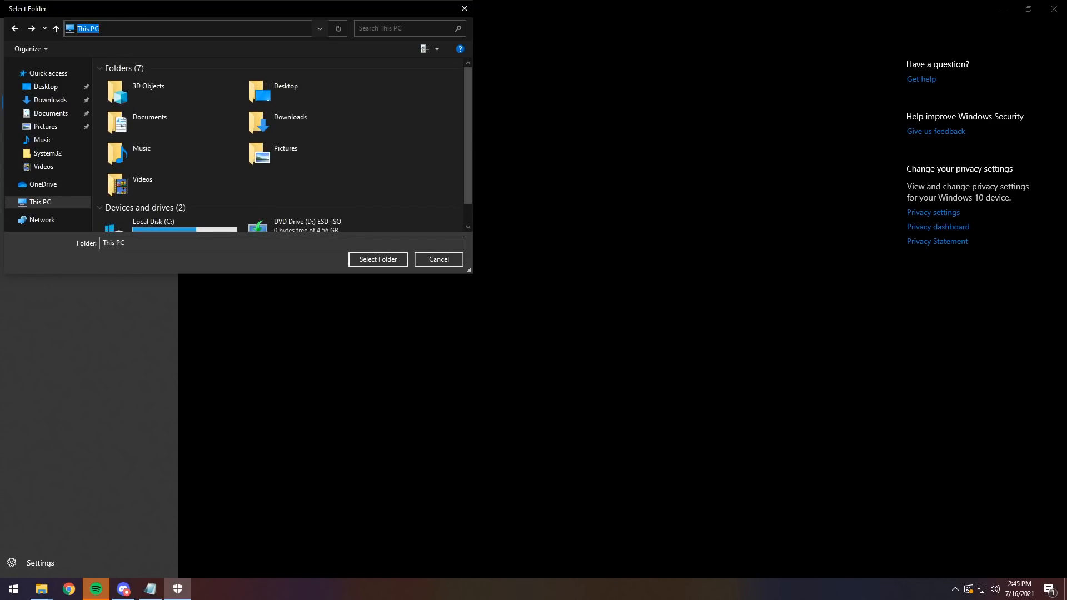
type("%appdata%")
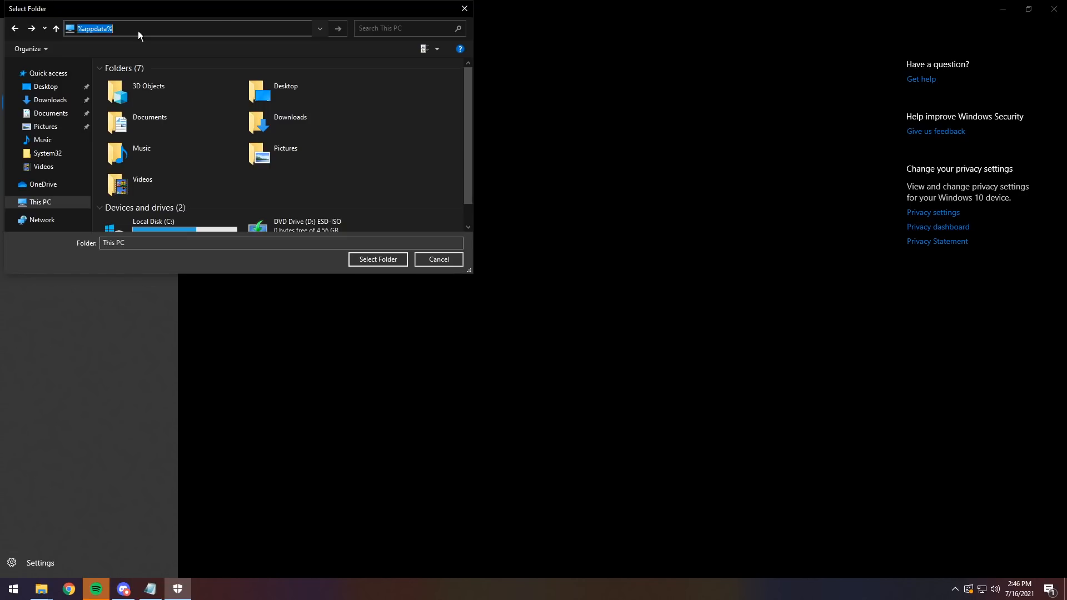
key("Enter")
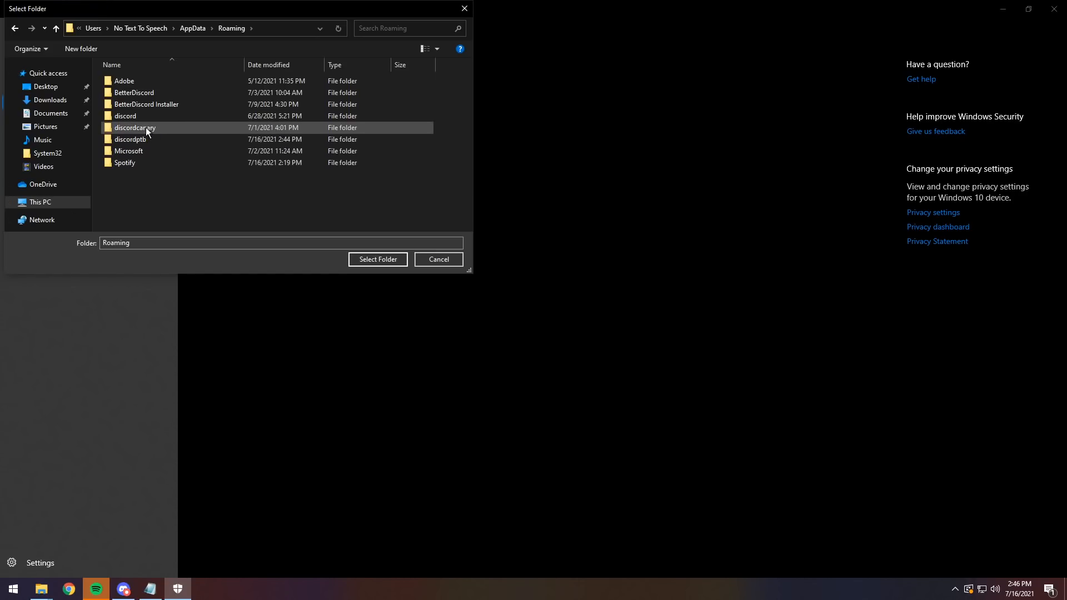
mouse_move(148, 131)
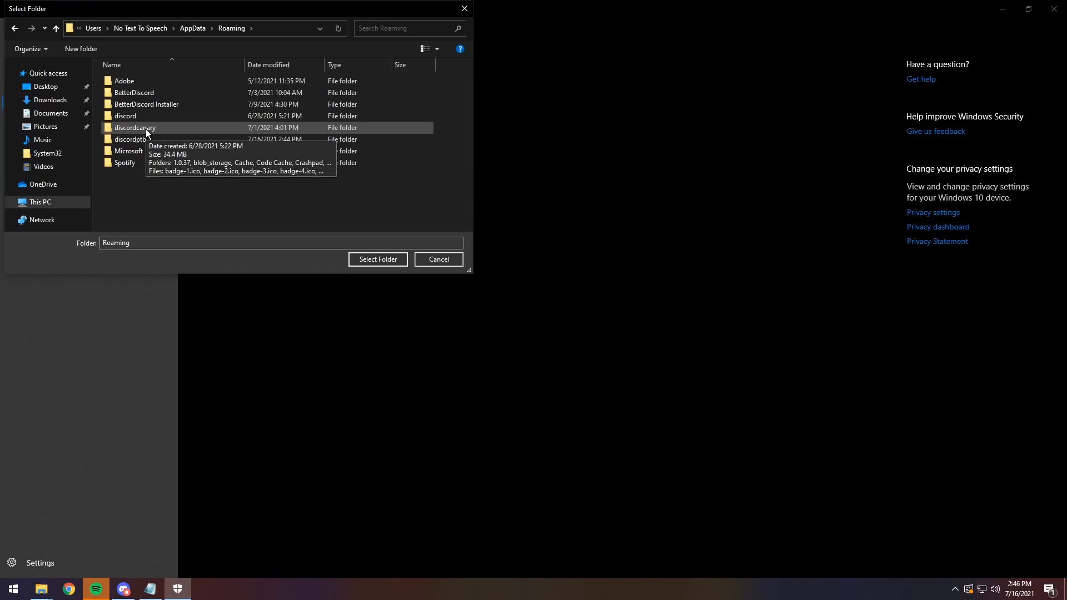
mouse_move(137, 132)
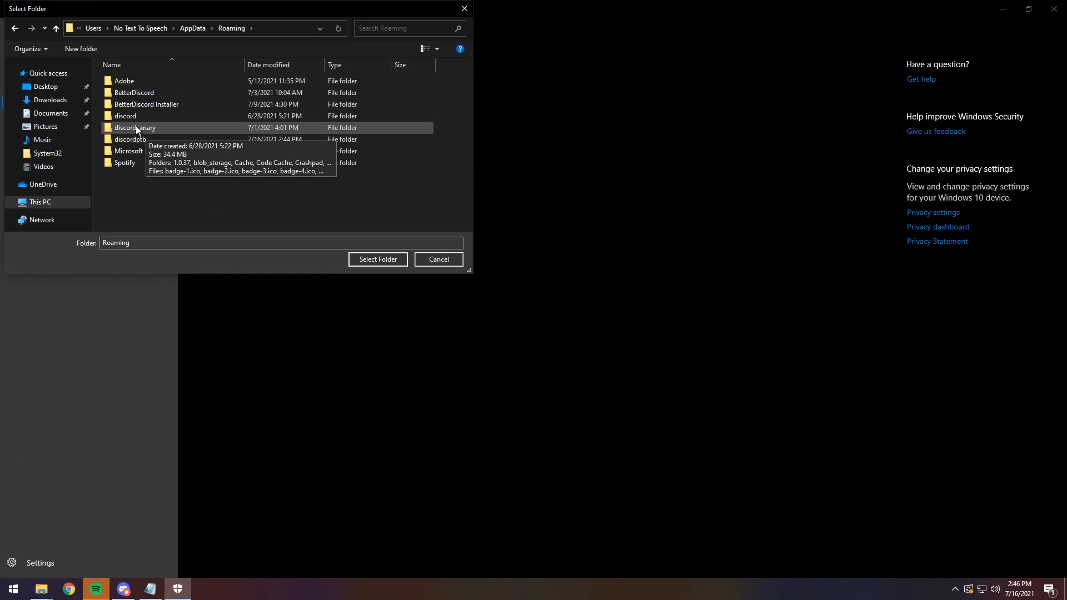
double_click(127, 139)
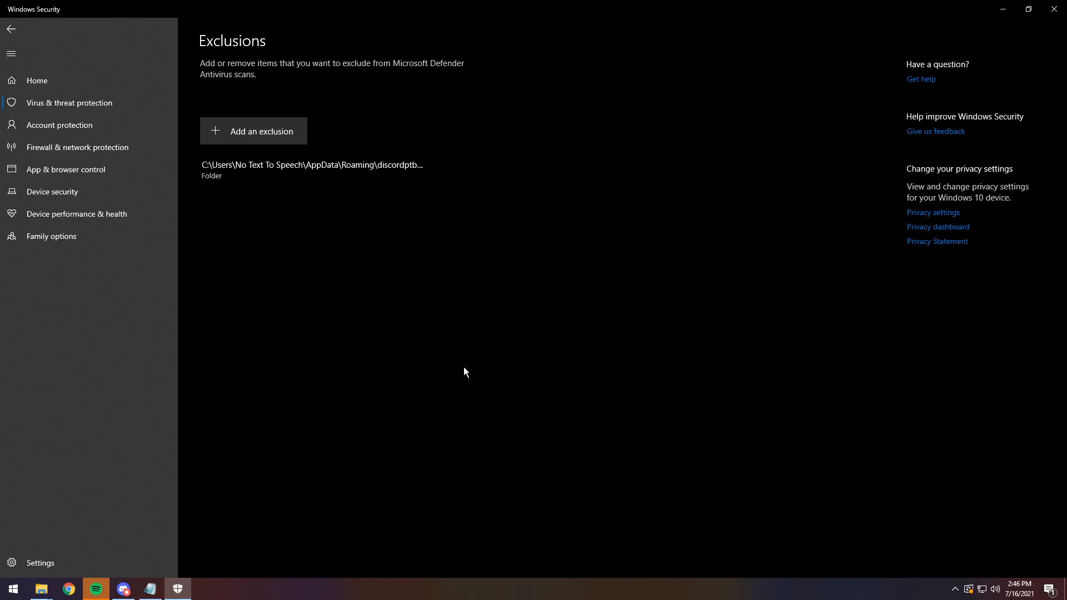
- Add a second folder exclusion for AppData\Roaming\discordcanary
left_click(253, 131)
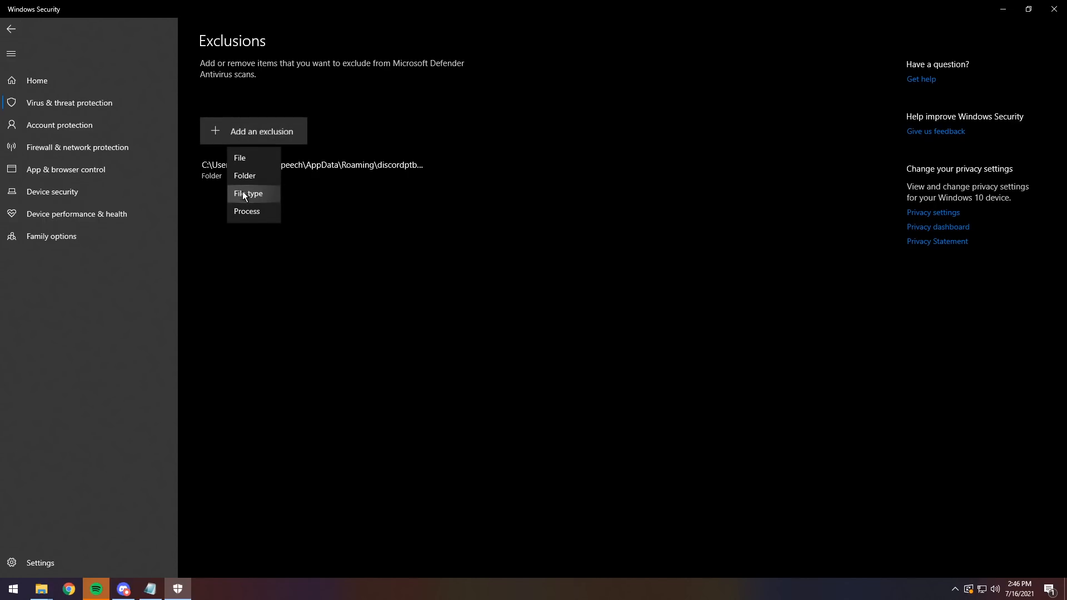
left_click(245, 176)
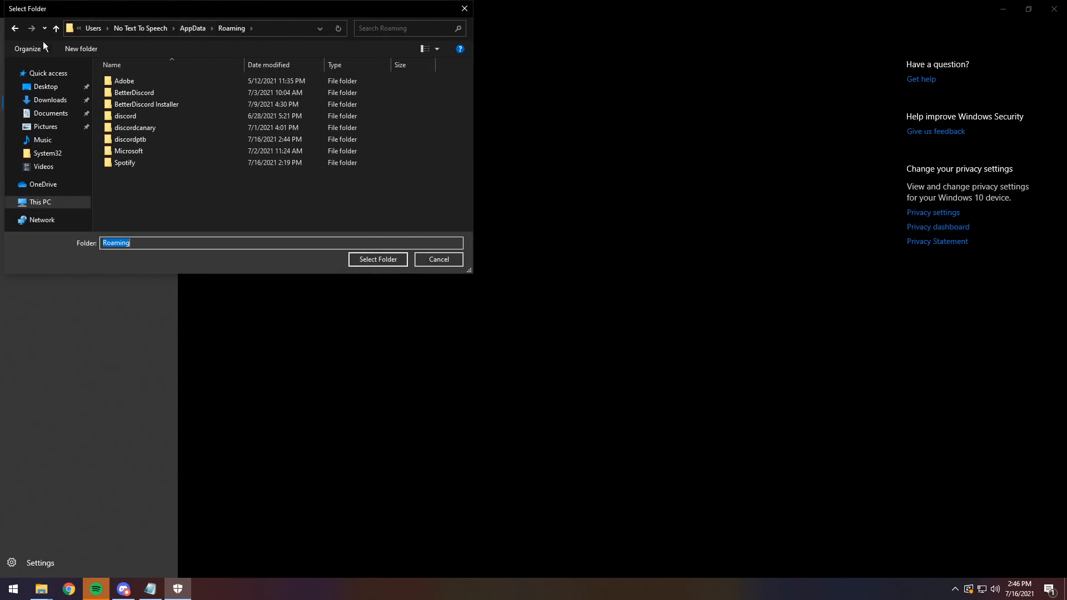
mouse_move(147, 120)
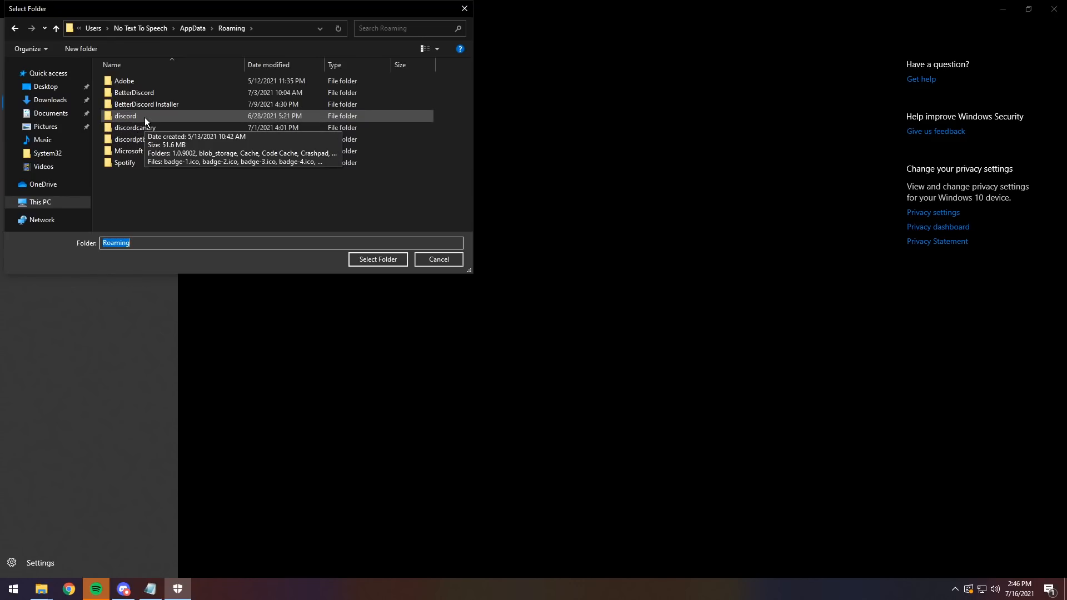
double_click(136, 126)
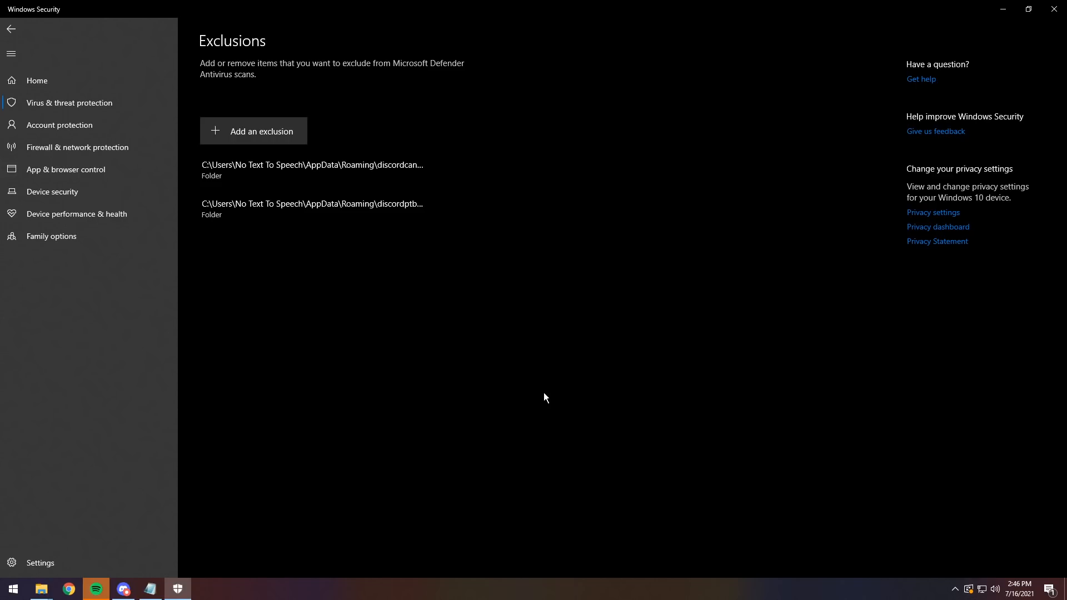
mouse_move(952, 585)
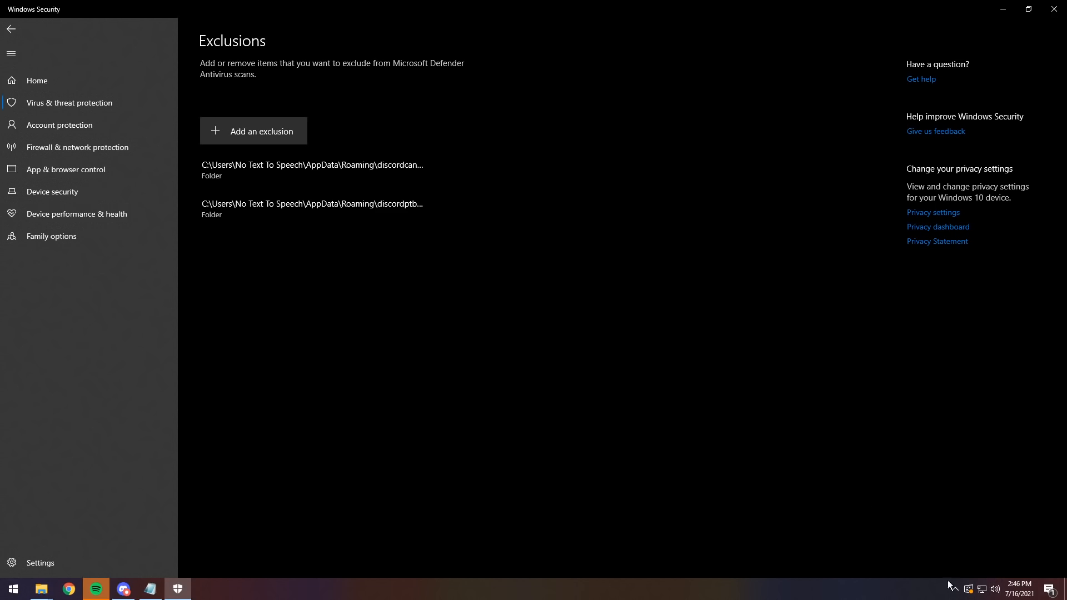
mouse_move(958, 562)
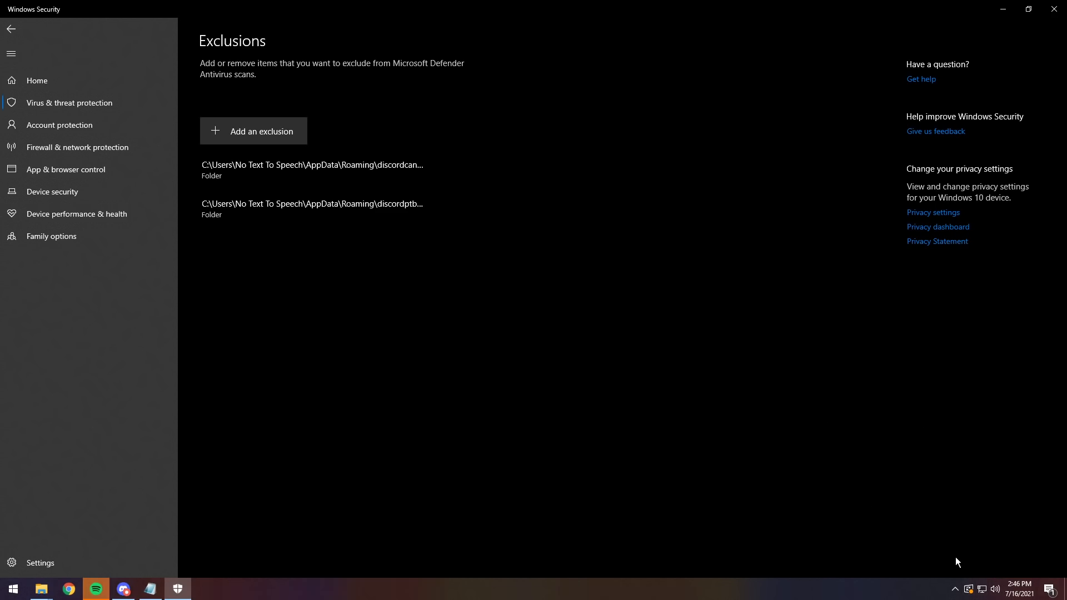